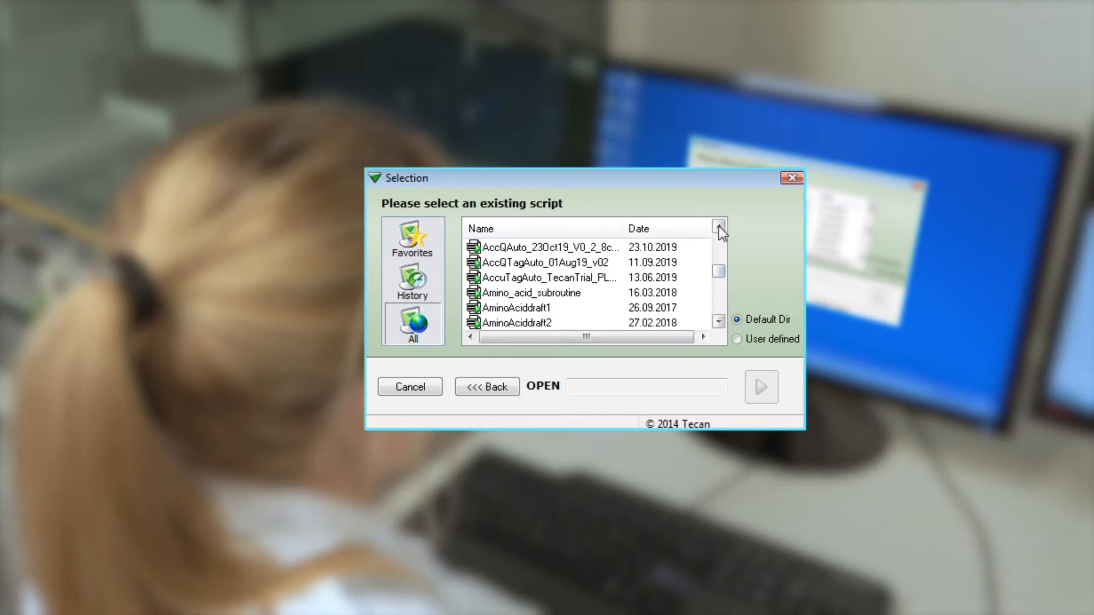
Select the AccQAuto_16Oct19_V0_3 script from All scripts and open its run settings
left_click(719, 228)
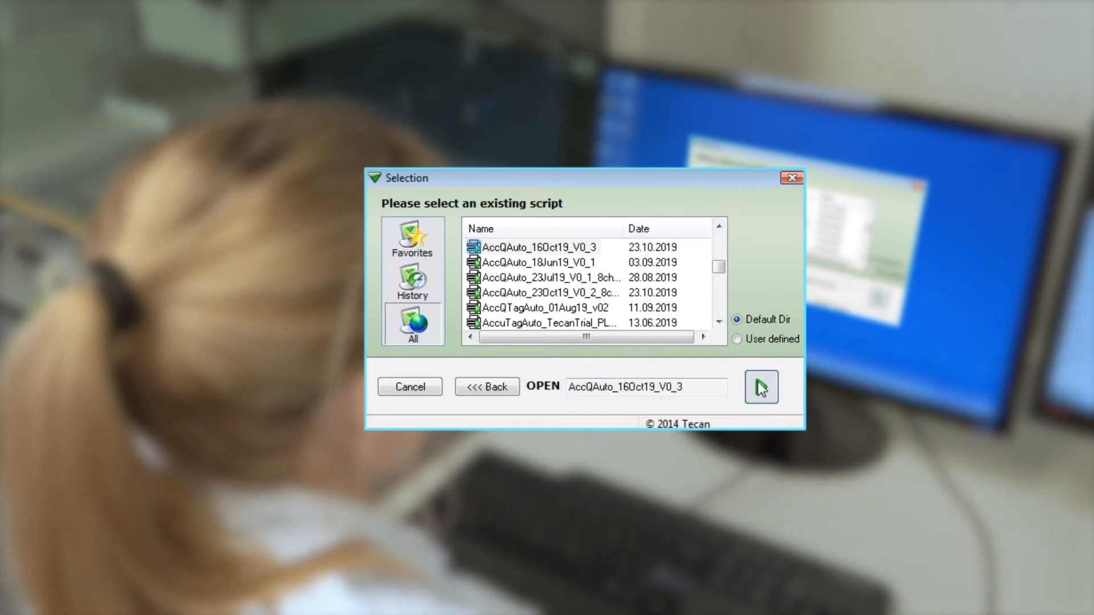
left_click(761, 387)
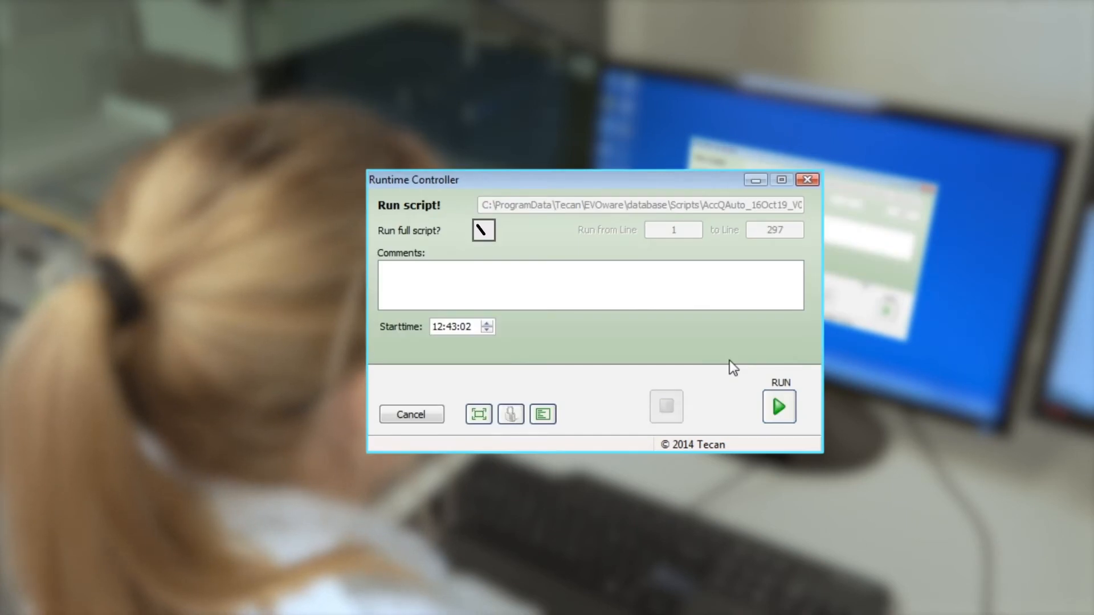
Enable 'Run full script?' and start the AccQAuto_16Oct19_V0_3 run
left_click(483, 230)
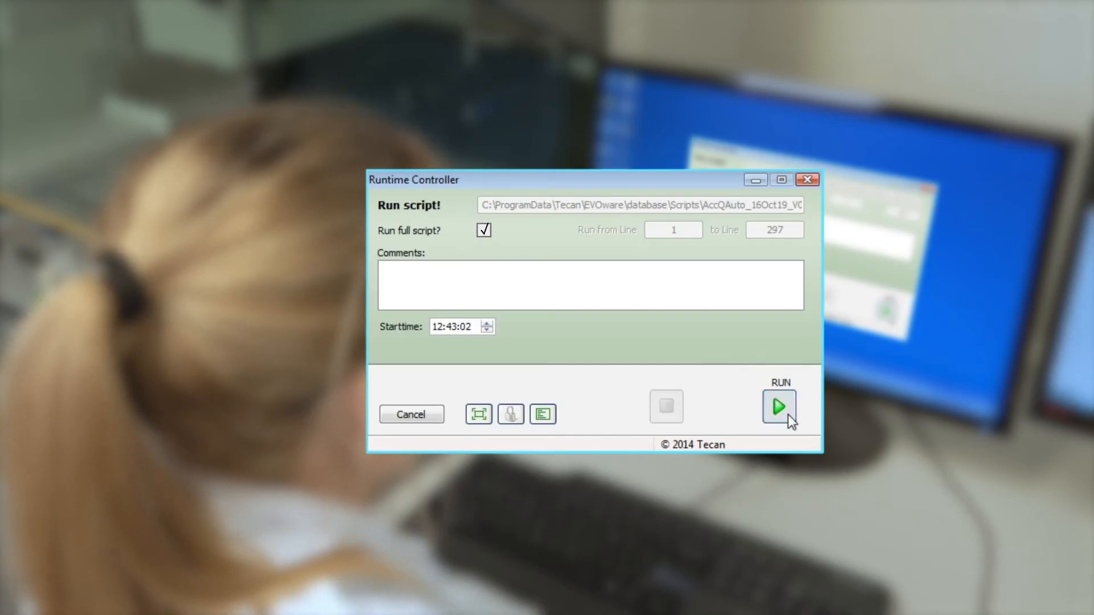
left_click(778, 407)
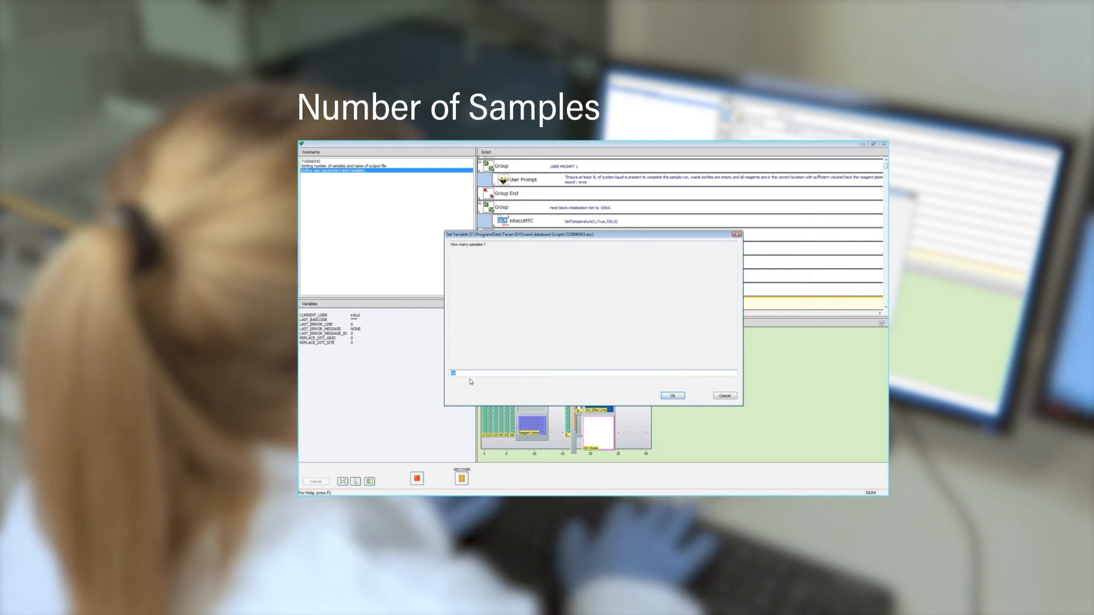
Confirm 96 samples starting at well 1, and answer Yes to preparing standards
left_click(671, 395)
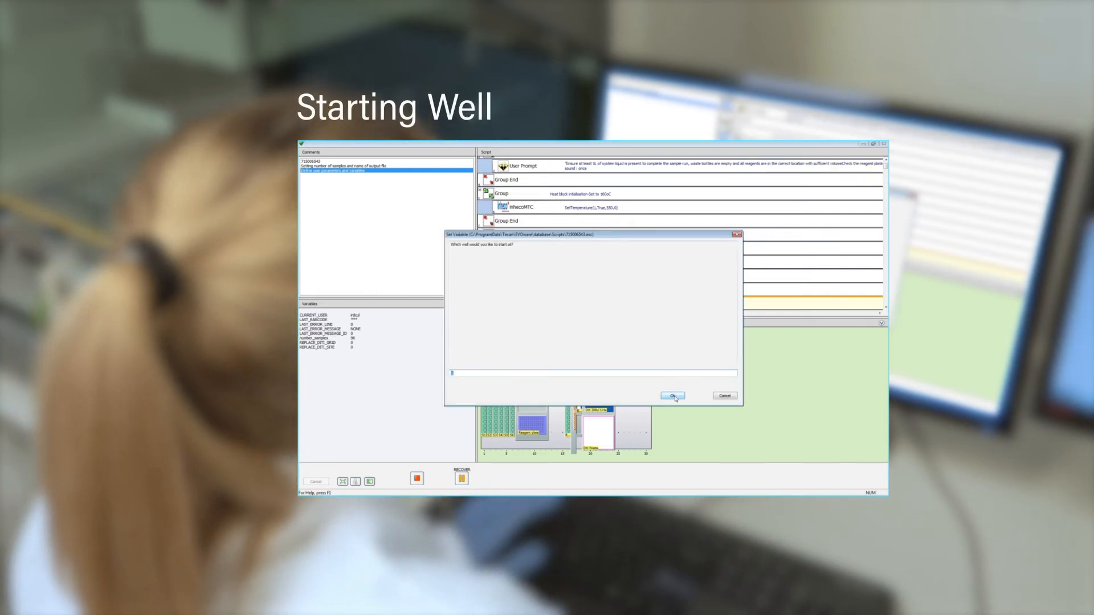
left_click(672, 396)
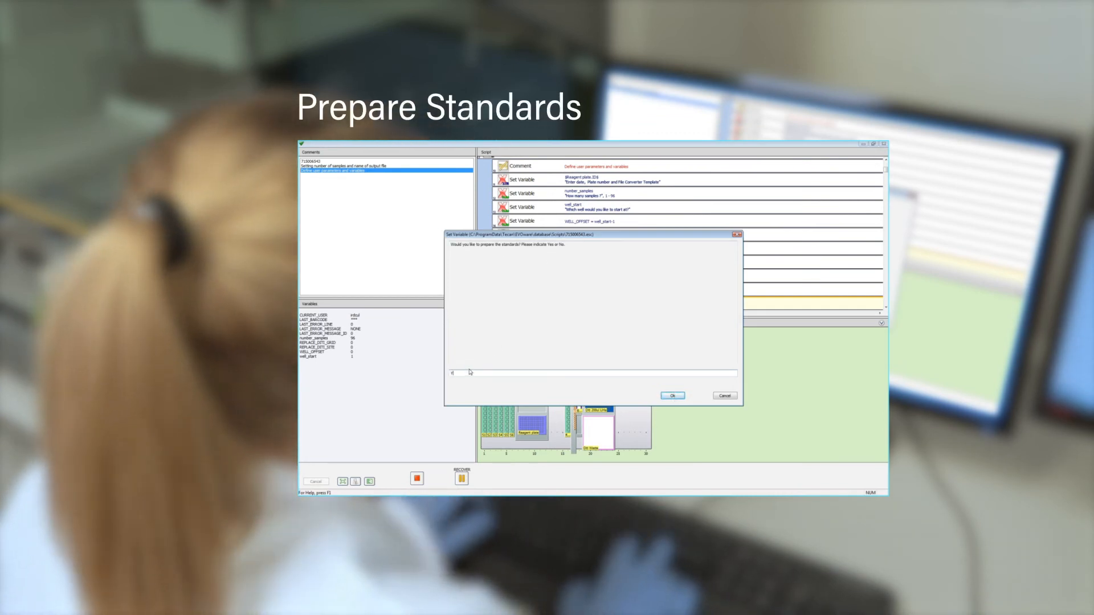
type("Yes")
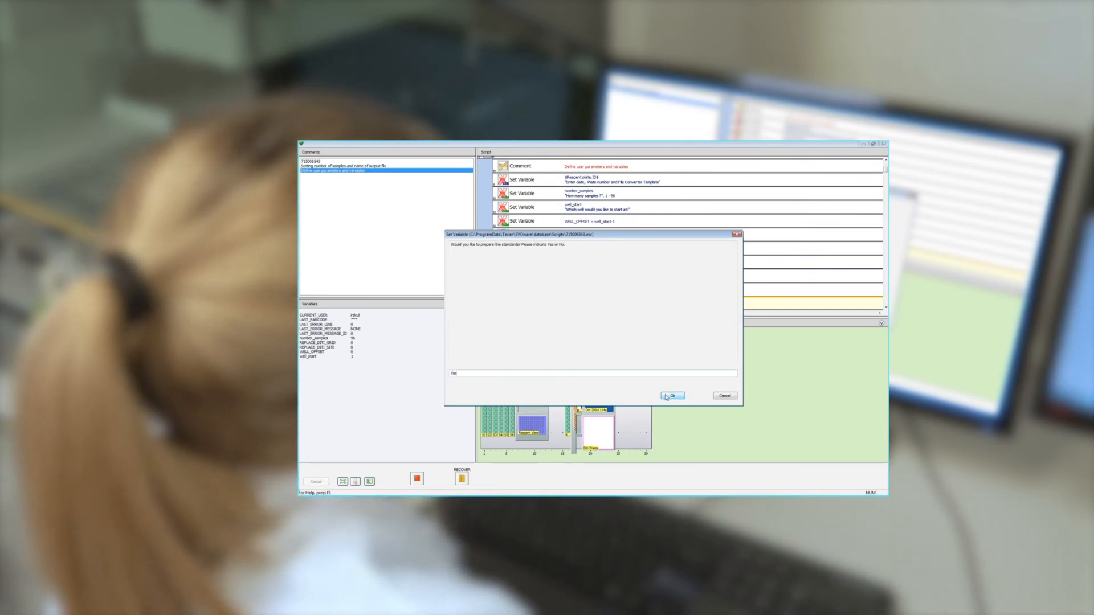
left_click(672, 395)
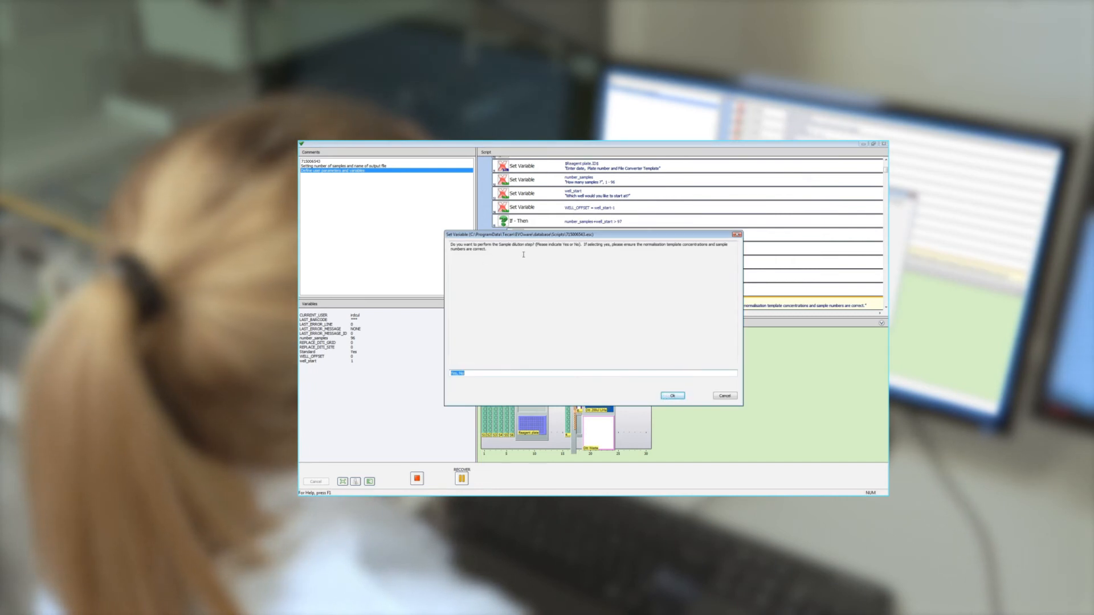